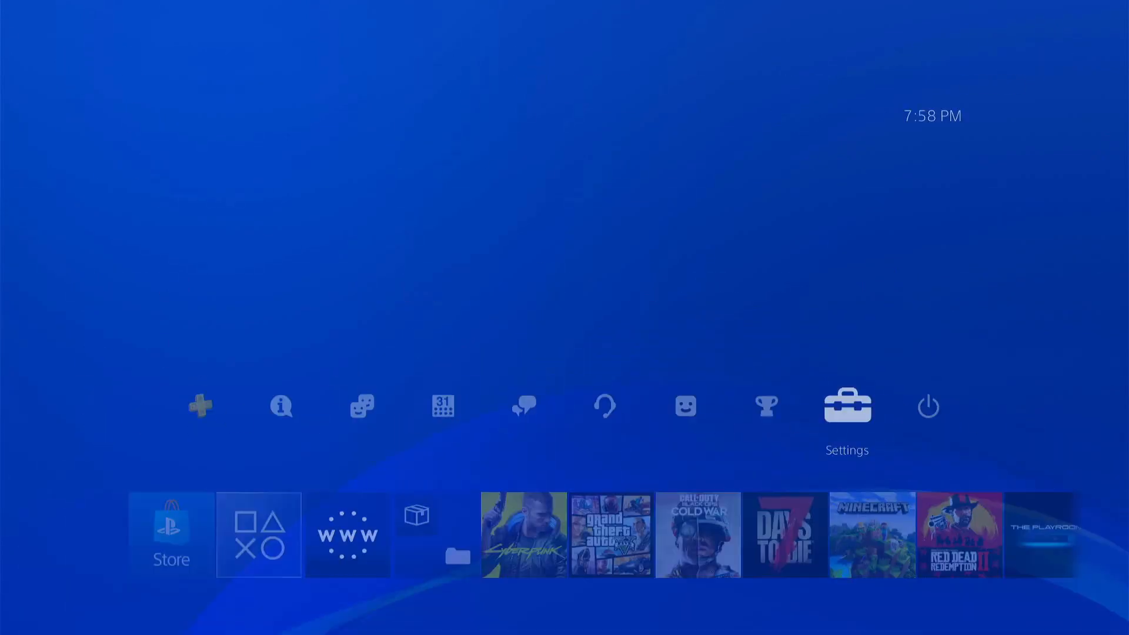
Step: Launch the Internet Browser from the home screen and dismiss its side options list
left_click(846, 405)
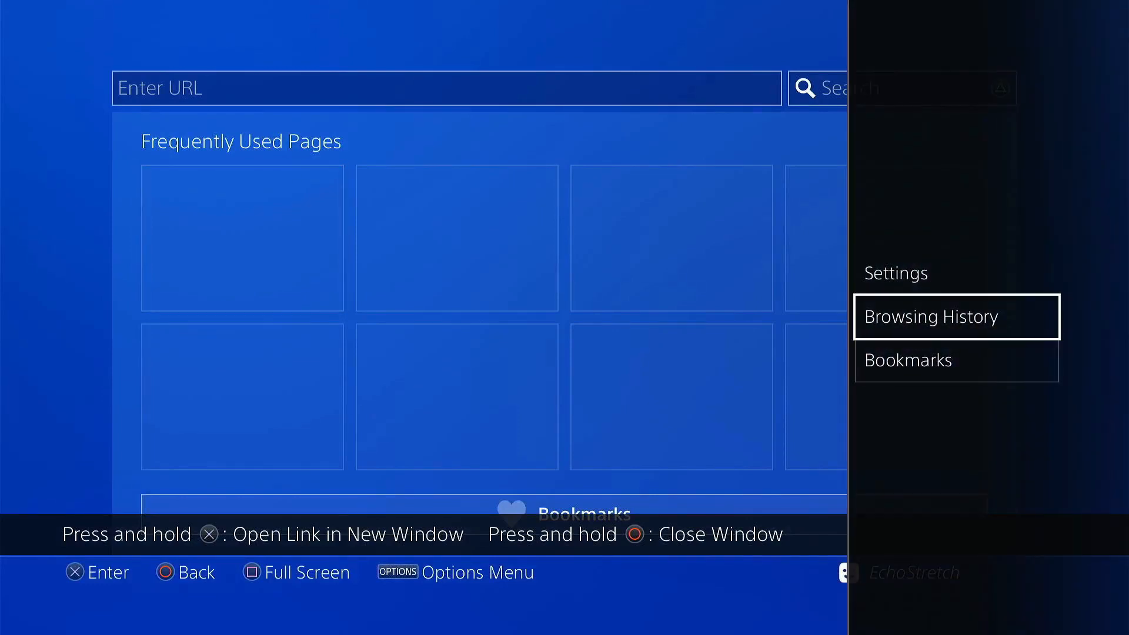
left_click(955, 317)
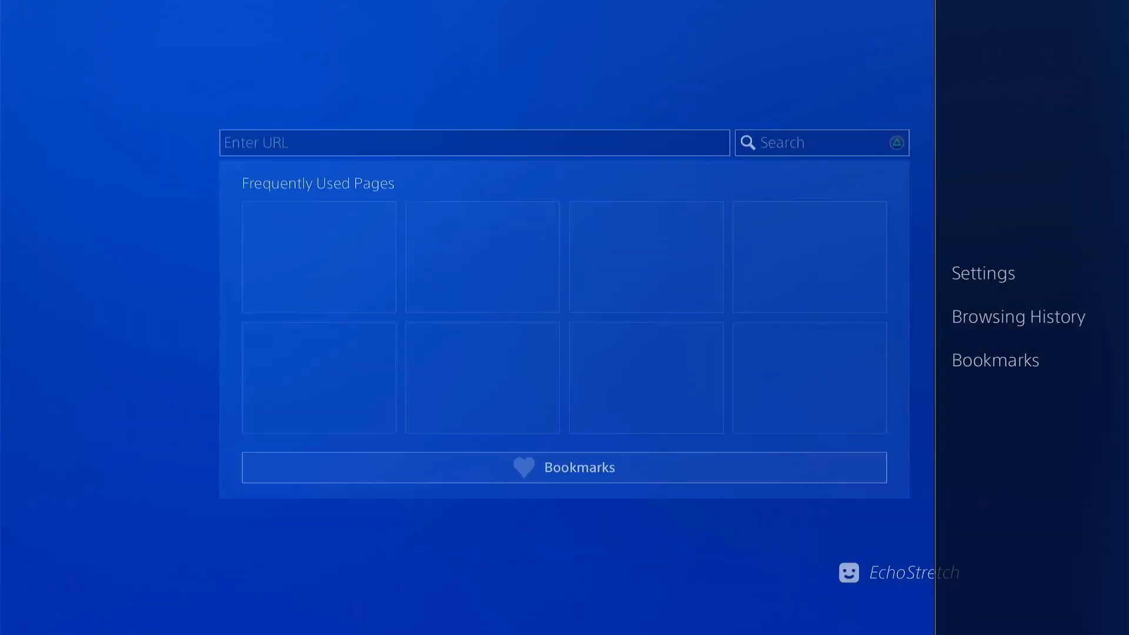
left_click(982, 272)
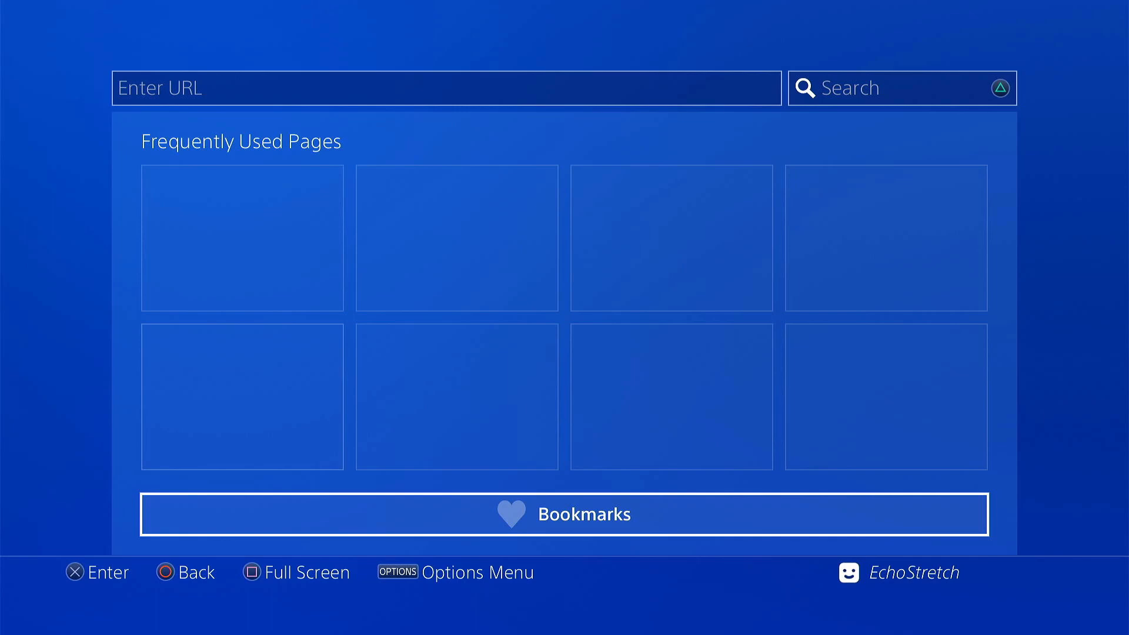
Step: Leave the start page via Settings and come back to a blank page with an empty URL field
left_click(566, 513)
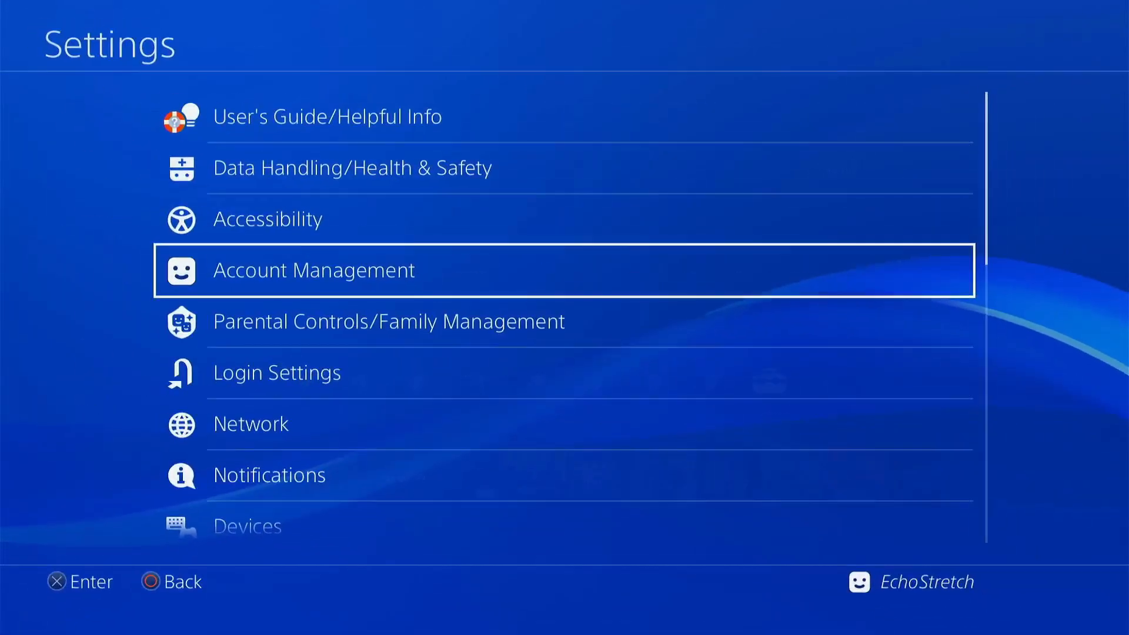
left_click(251, 423)
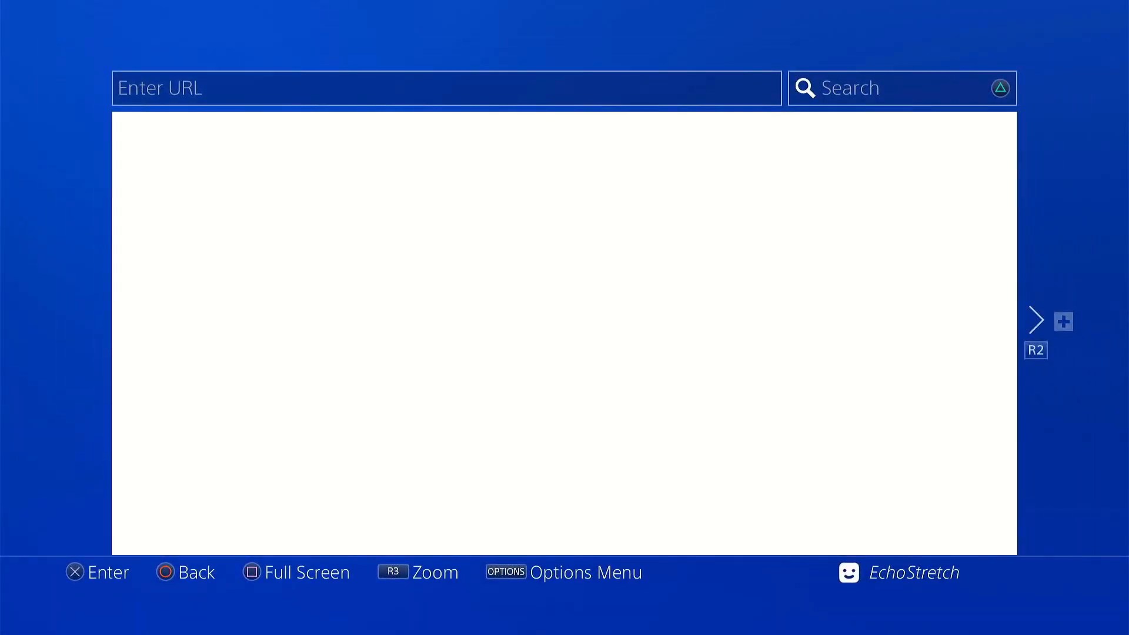
Step: Load the Kameleon 900V4B host URL and run the GoldHen V2.0B2 payload until it reports Pass = 1
type("https://kameleonreloaded.github.io/900V4B/index.html")
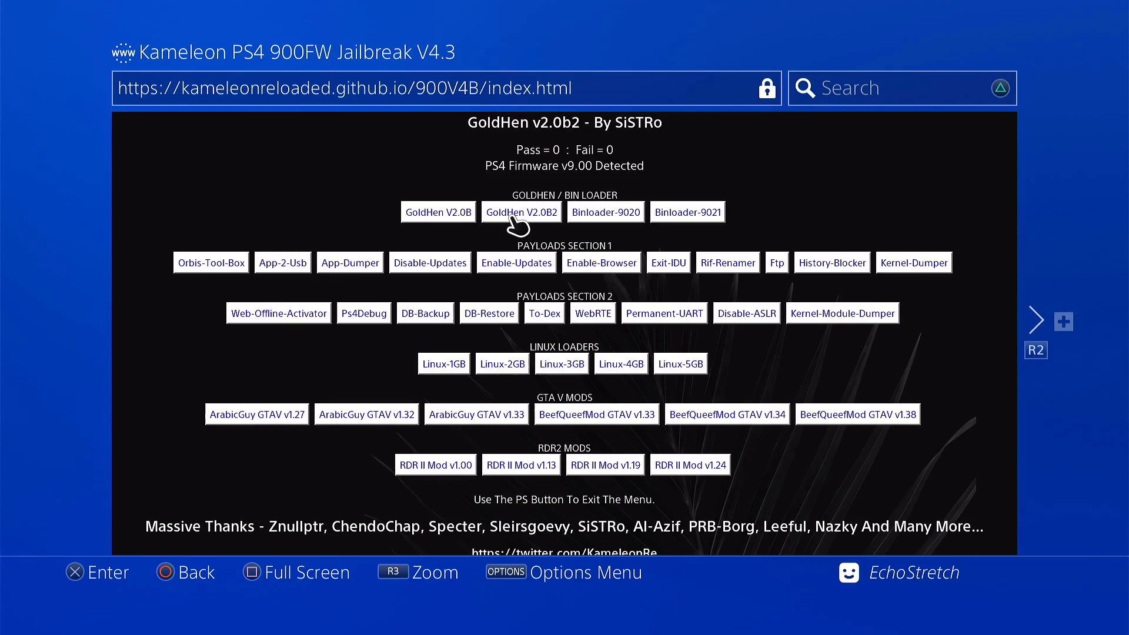
left_click(521, 211)
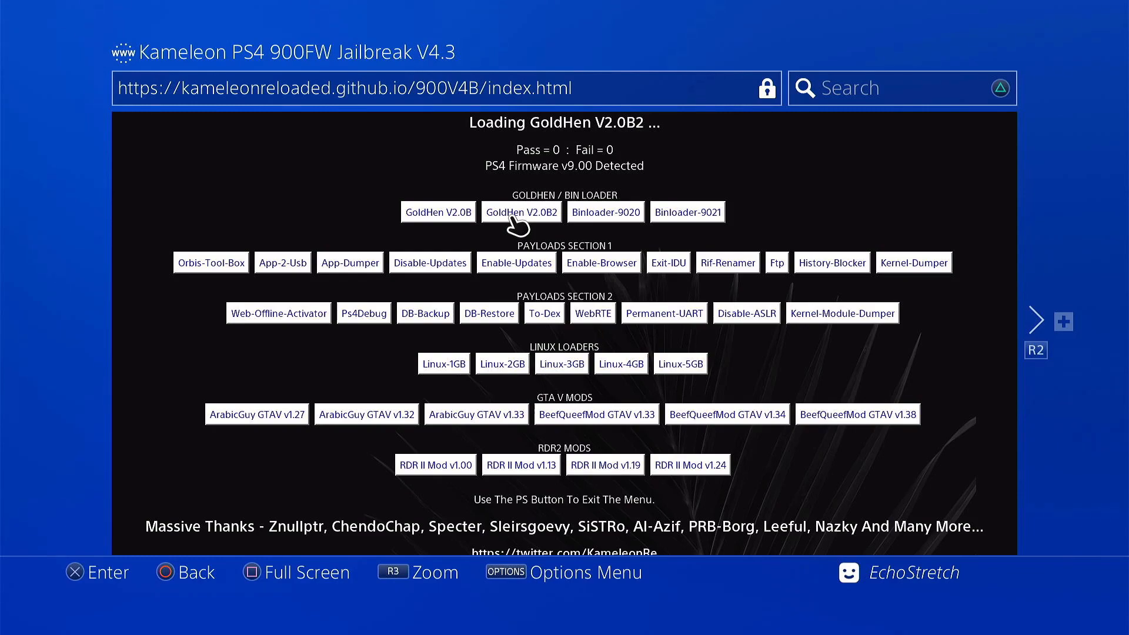
left_click(520, 211)
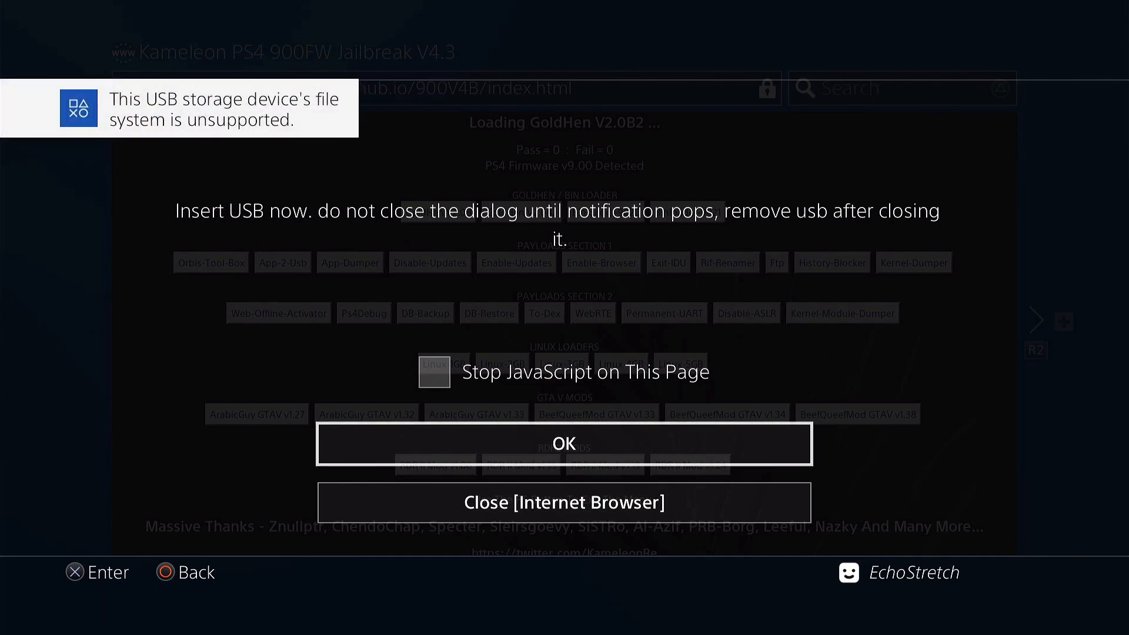
left_click(563, 443)
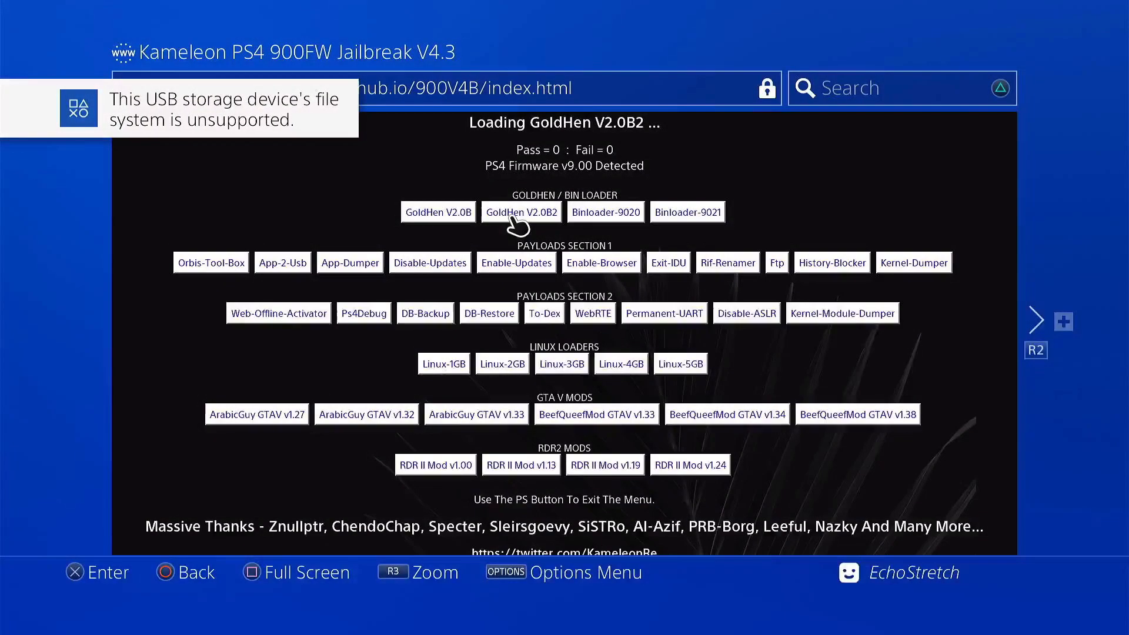
left_click(521, 212)
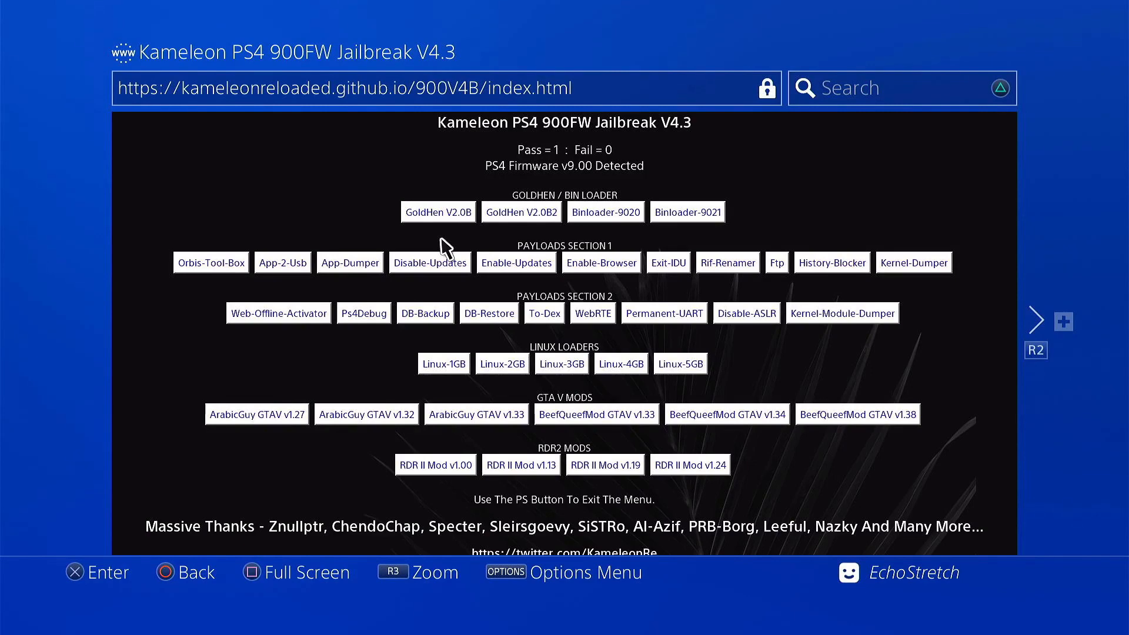
mouse_move(468, 295)
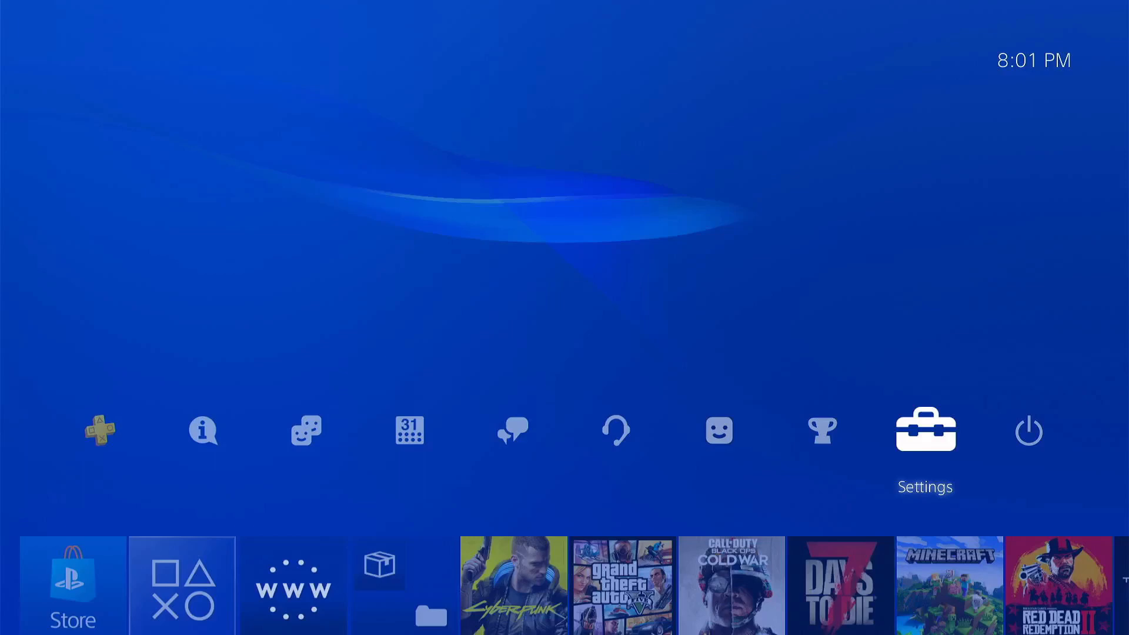
Step: Create a new user via Power > Switch User, accepting the agreement and skipping PSN sign-in
left_click(1028, 431)
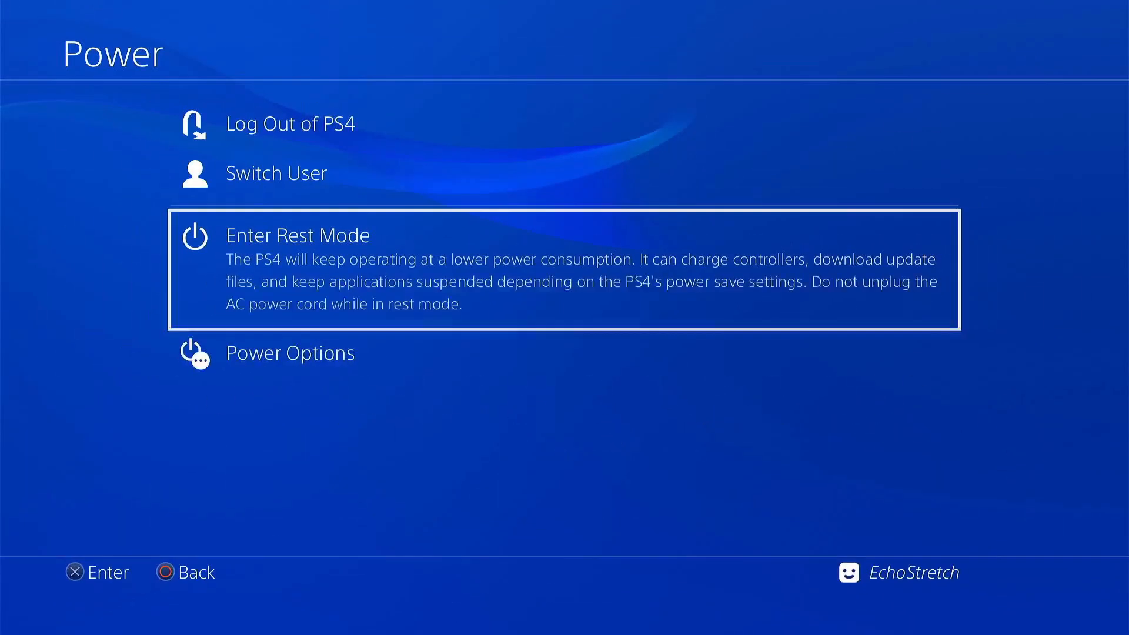
left_click(275, 172)
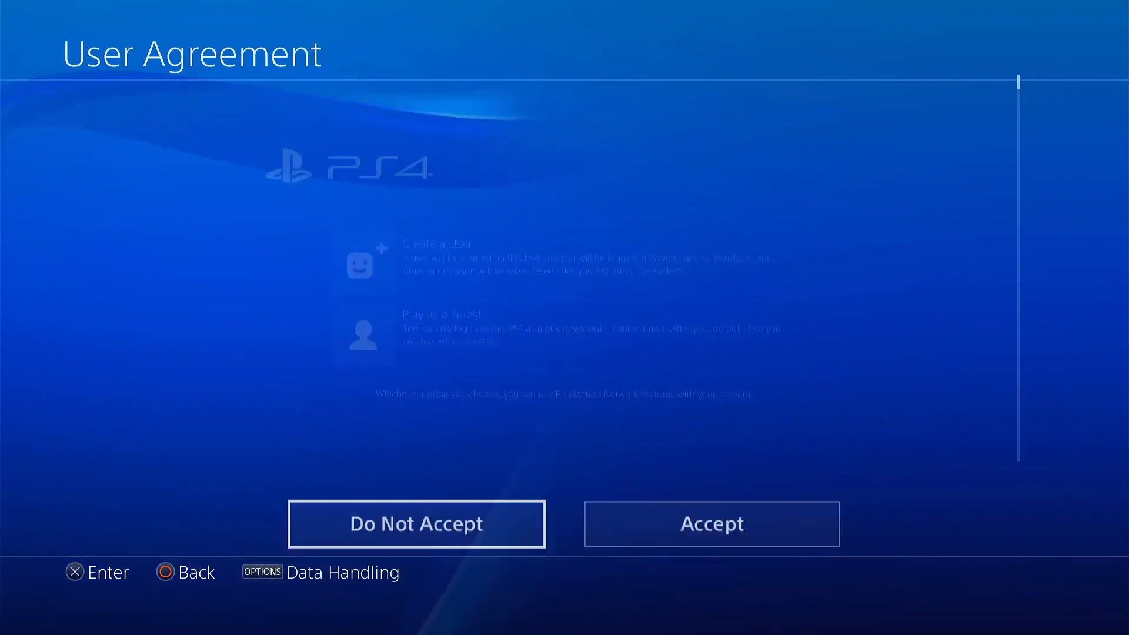
left_click(710, 524)
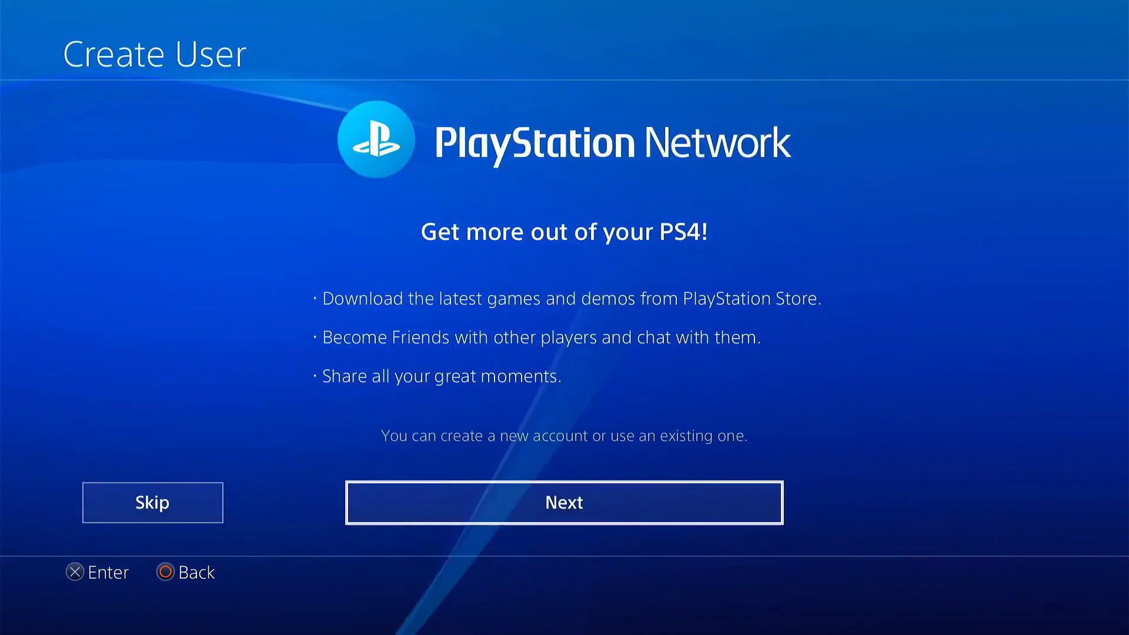
left_click(563, 503)
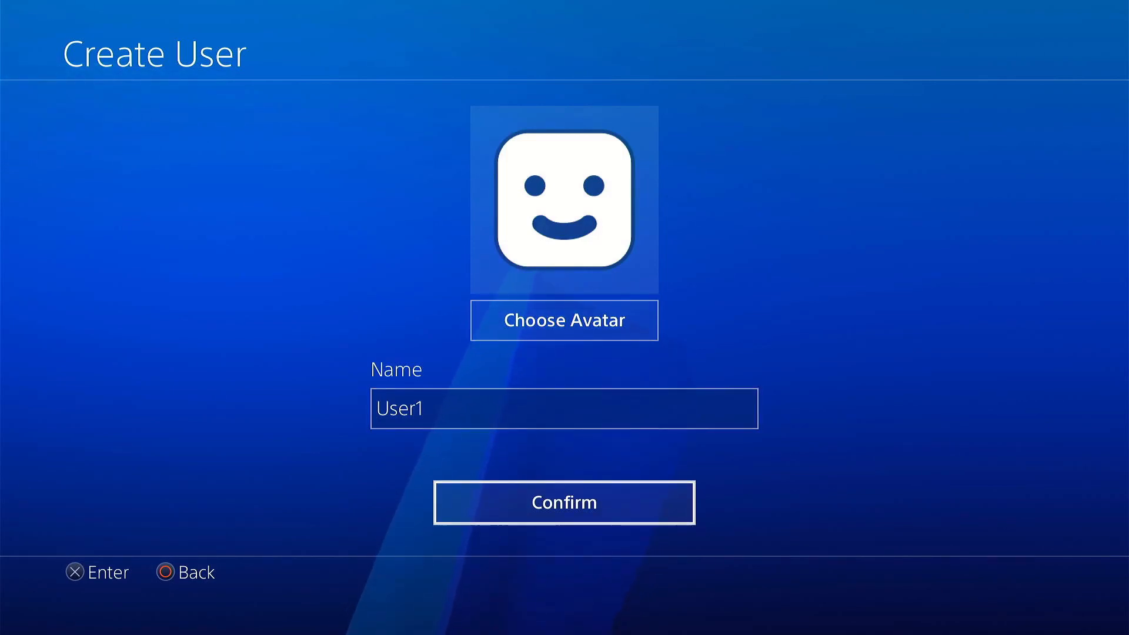
left_click(564, 502)
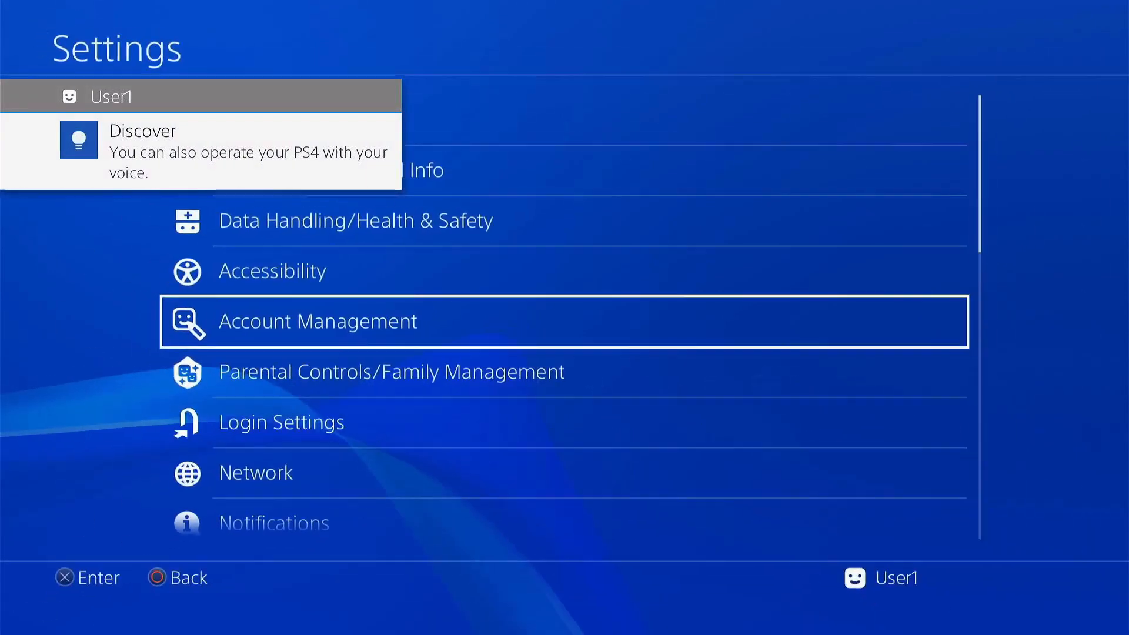
Step: Go into Settings and reach Application Saved Data Management for the new user
scroll("down", 3)
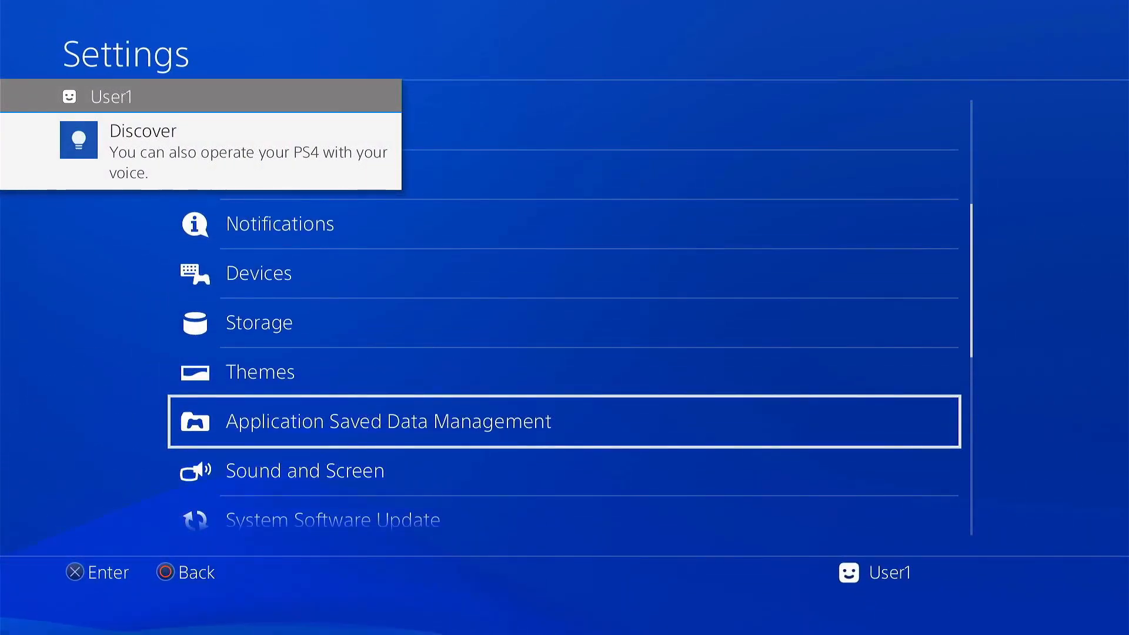
left_click(389, 421)
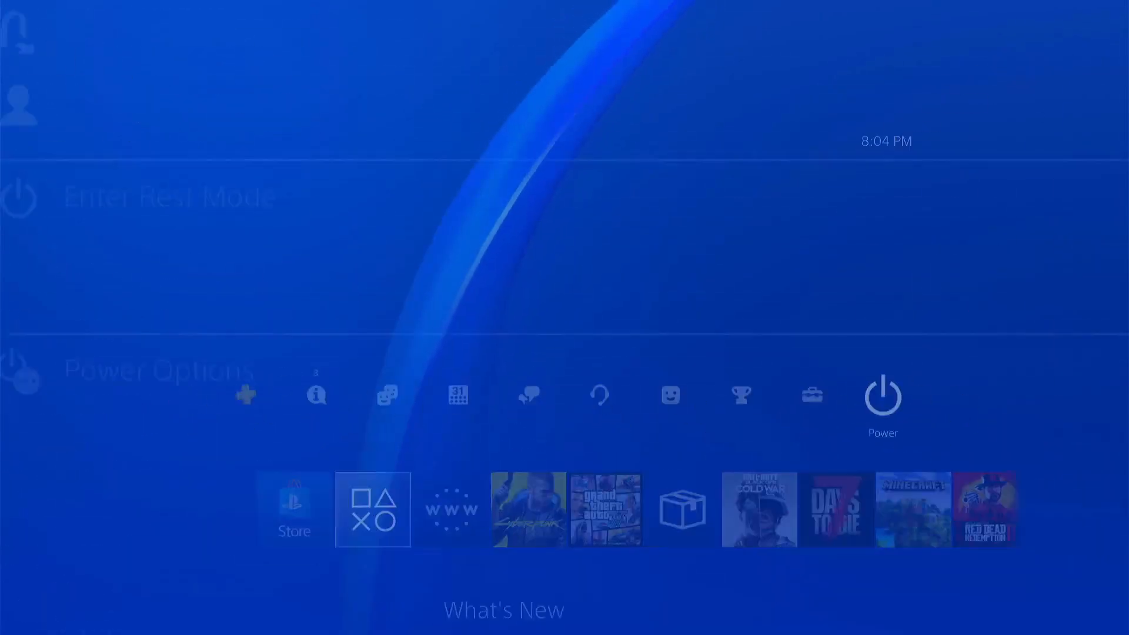
Step: Reopen the Kameleon host and launch Web-Offline-Activator, dismissing the not-enough-memory error
left_click(882, 395)
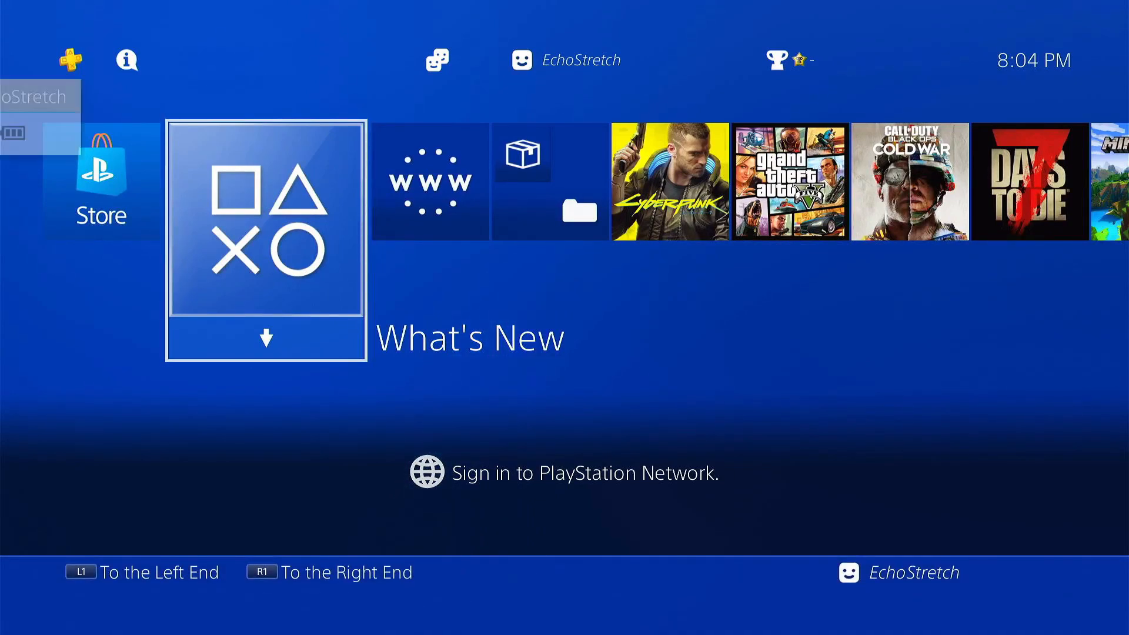
left_click(431, 181)
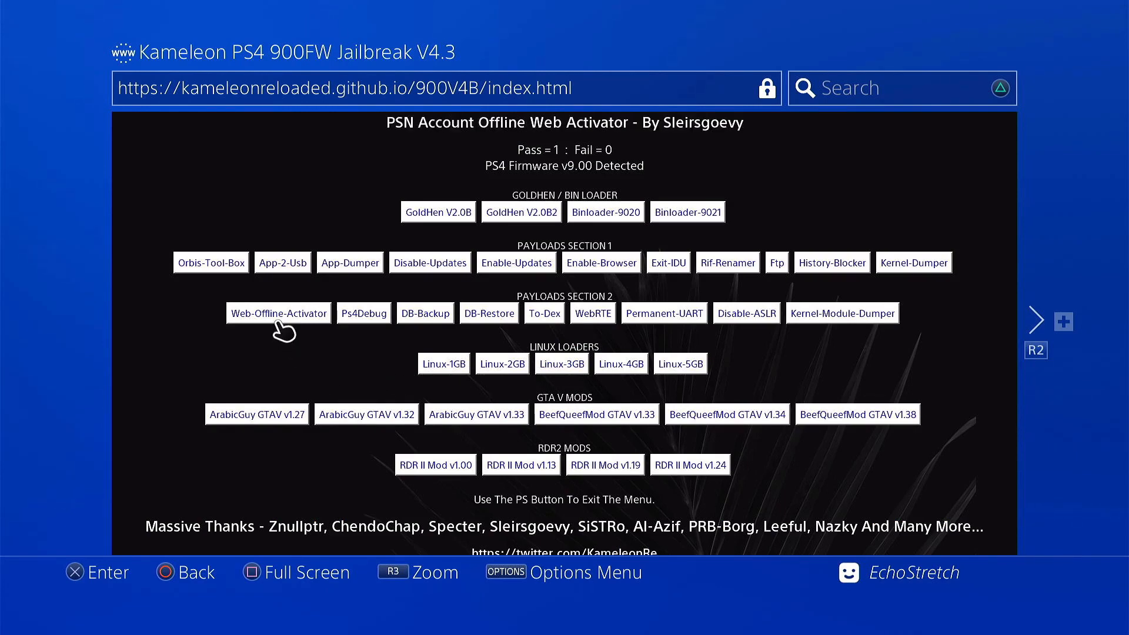
left_click(277, 312)
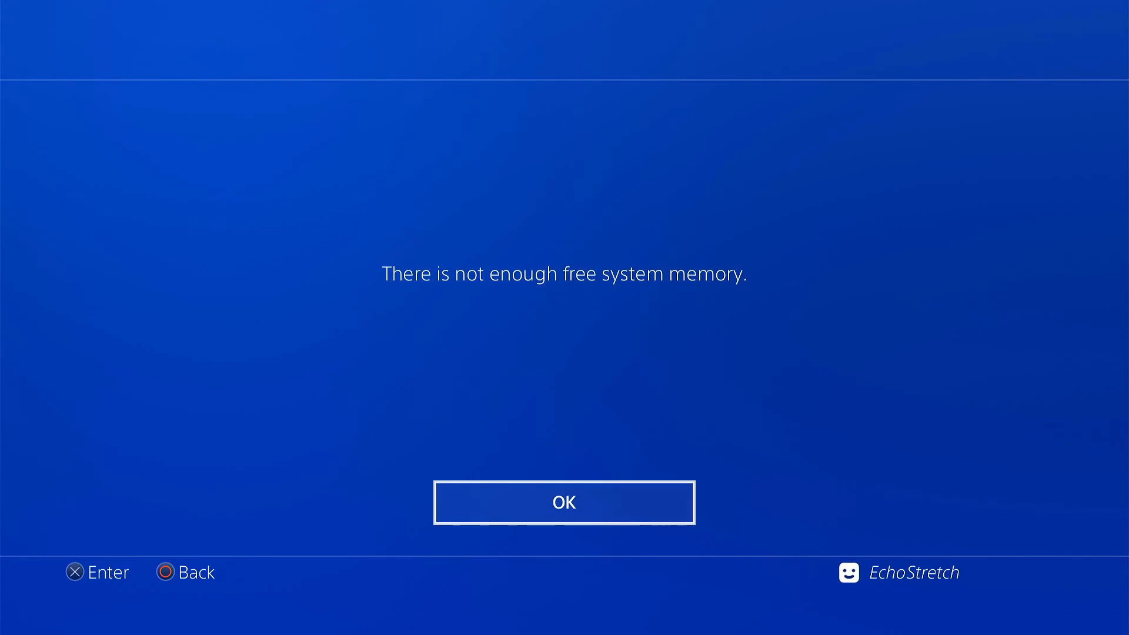
left_click(563, 502)
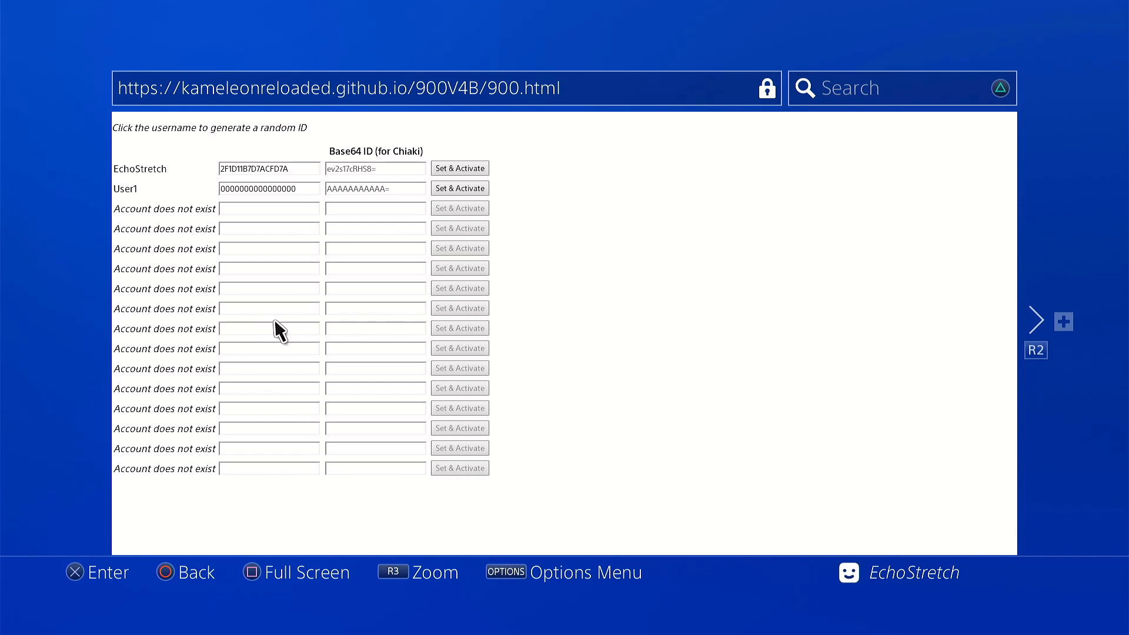
mouse_move(210, 176)
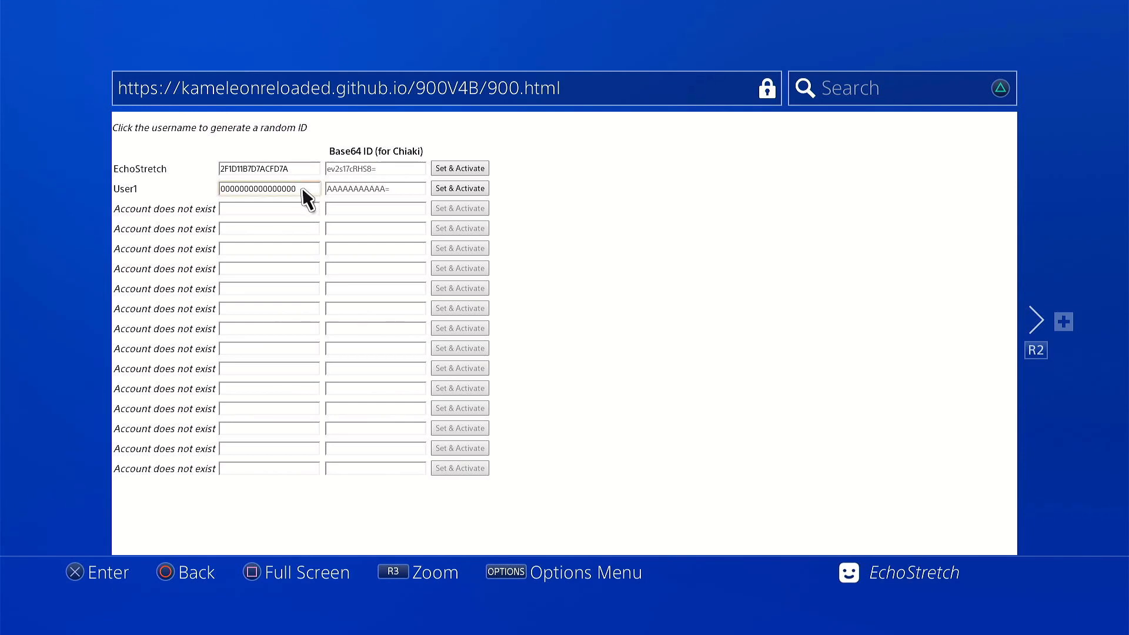
Step: Generate a random PSN ID for User1 by cycling the username instead of typing one
left_click(269, 189)
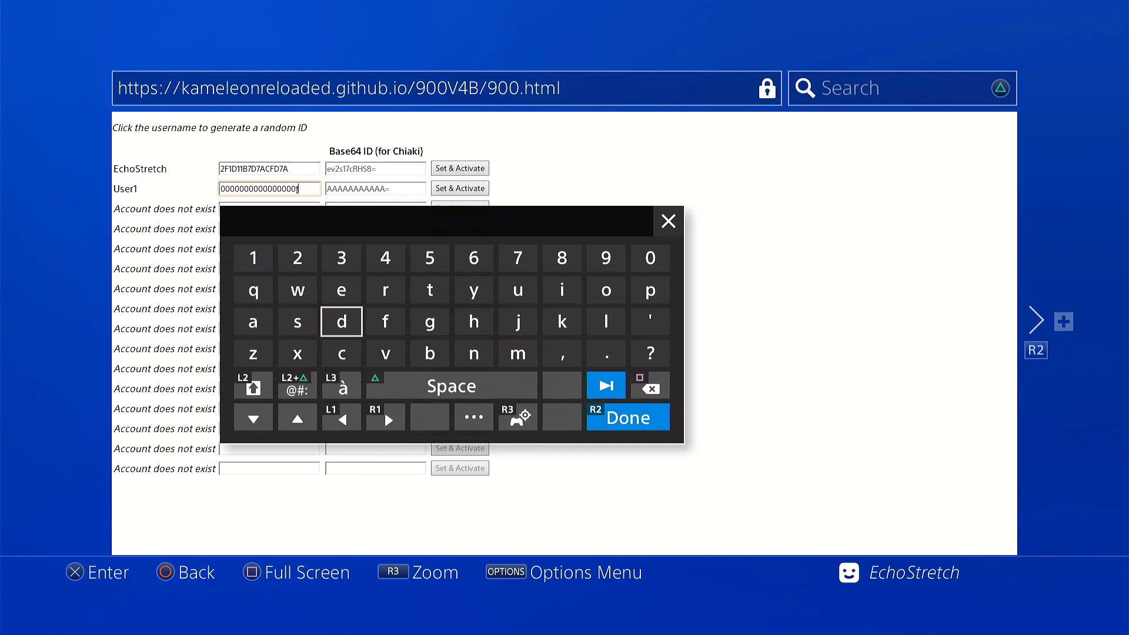
left_click(627, 417)
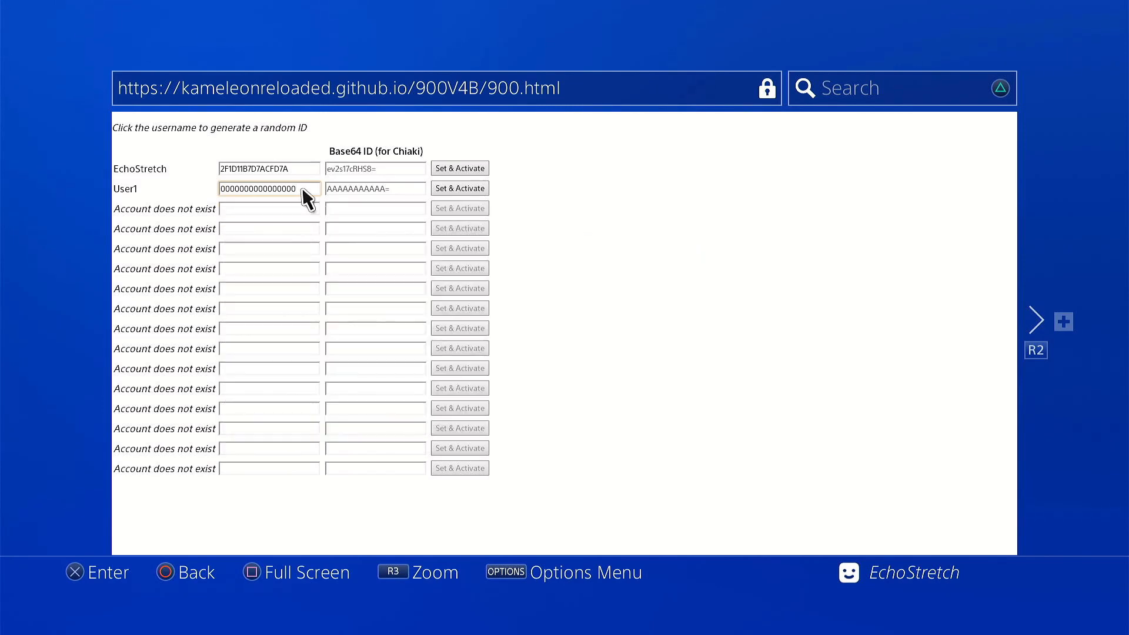
mouse_move(118, 197)
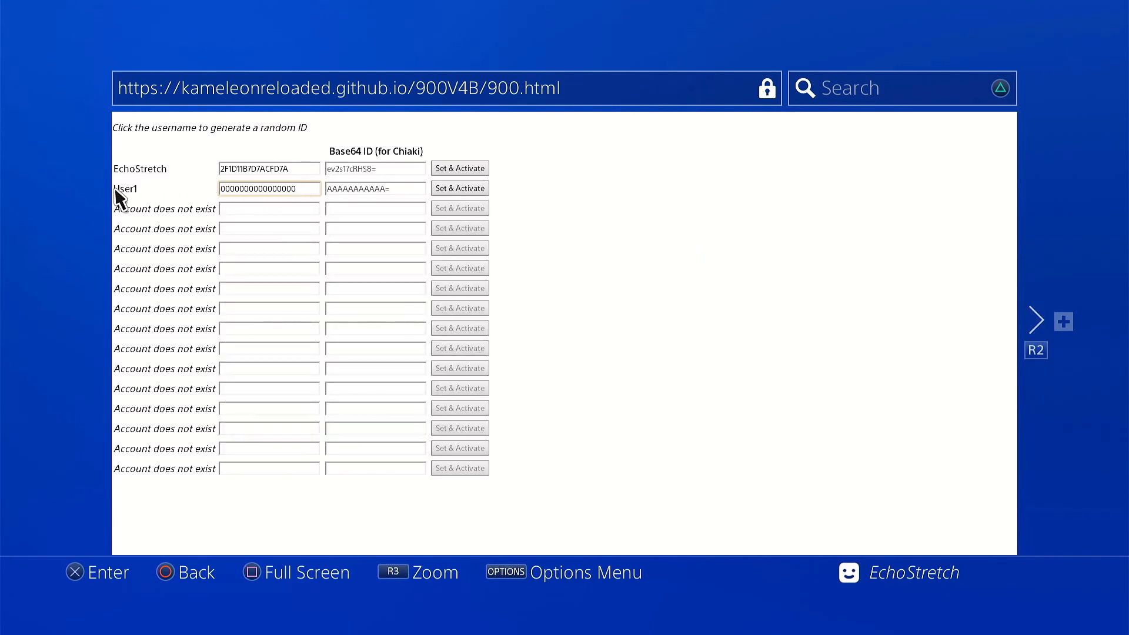
left_click(125, 188)
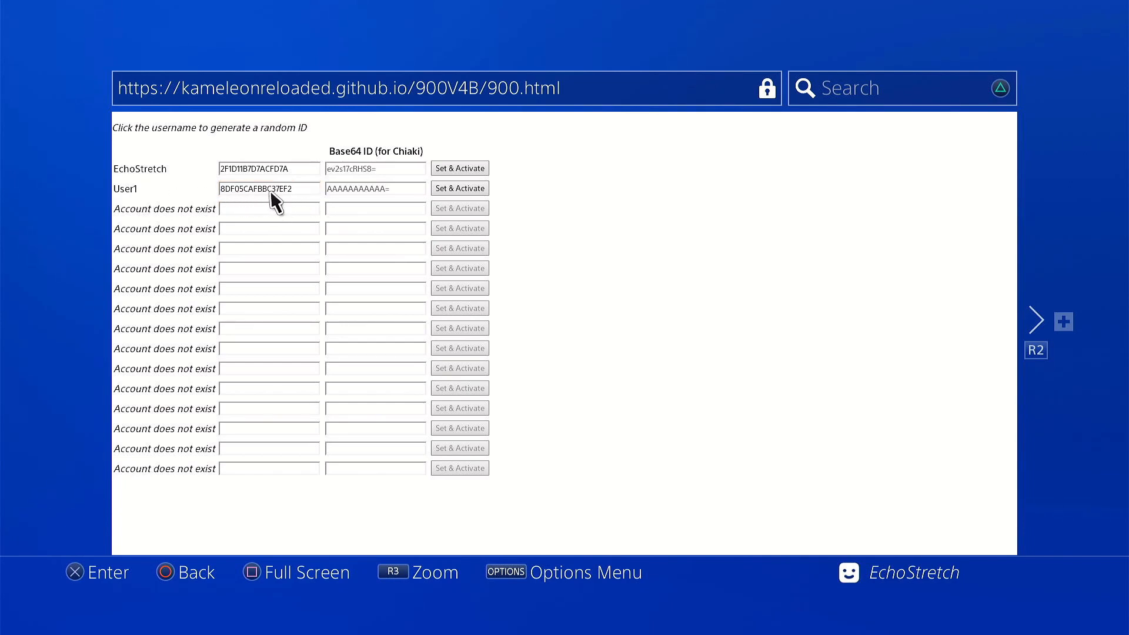
left_click(125, 188)
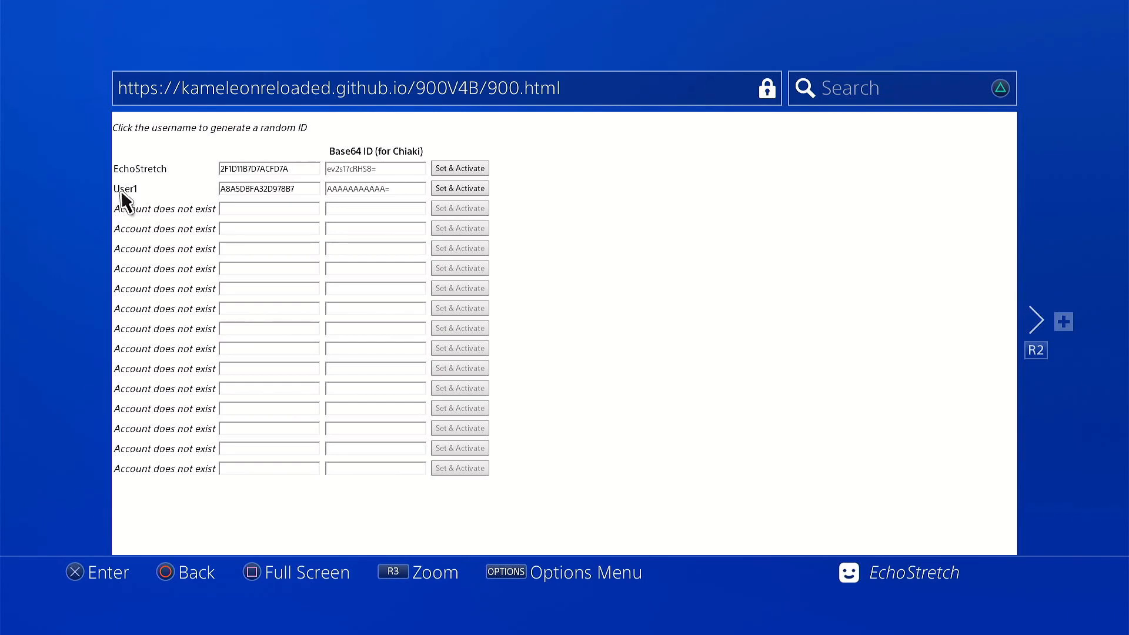
left_click(126, 188)
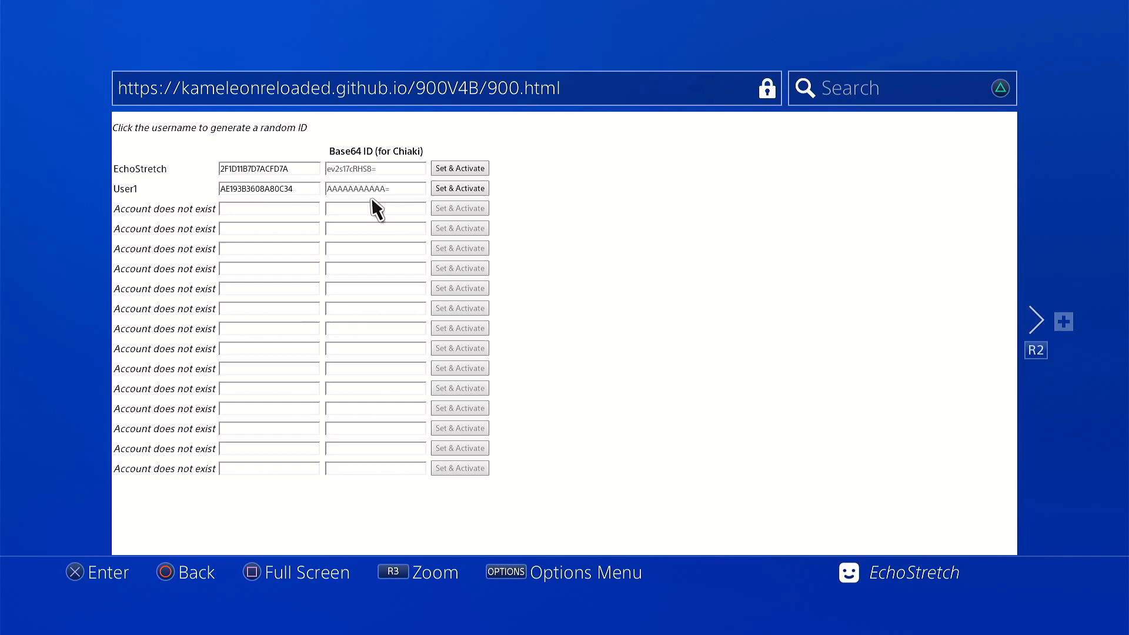
Step: Set & Activate User1's new ID and close the browser on the success message
left_click(458, 188)
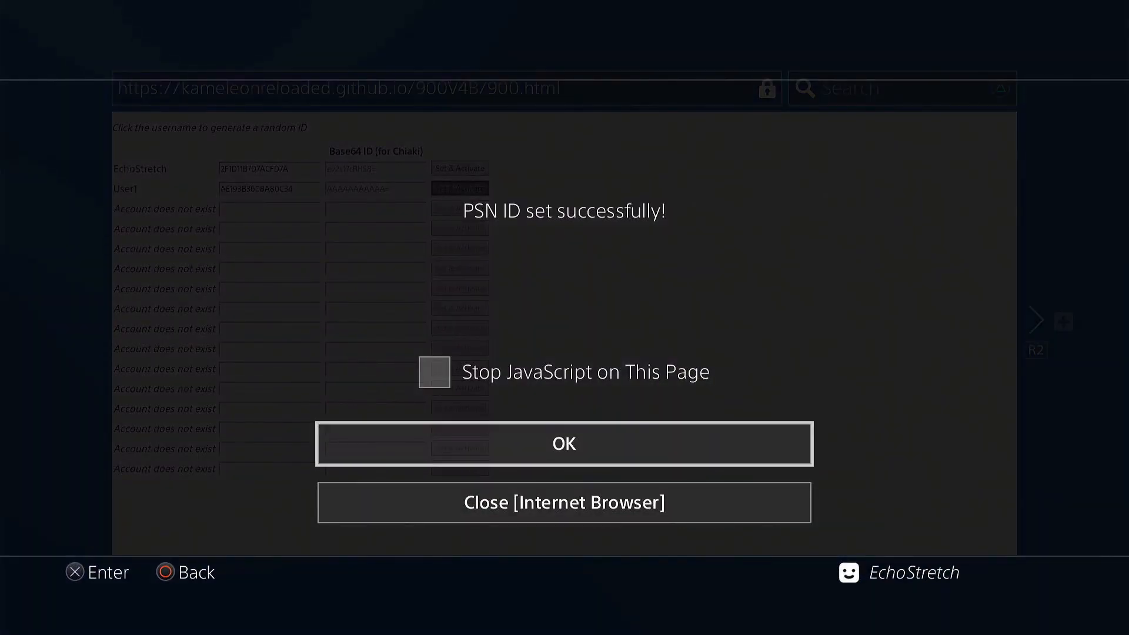
left_click(563, 443)
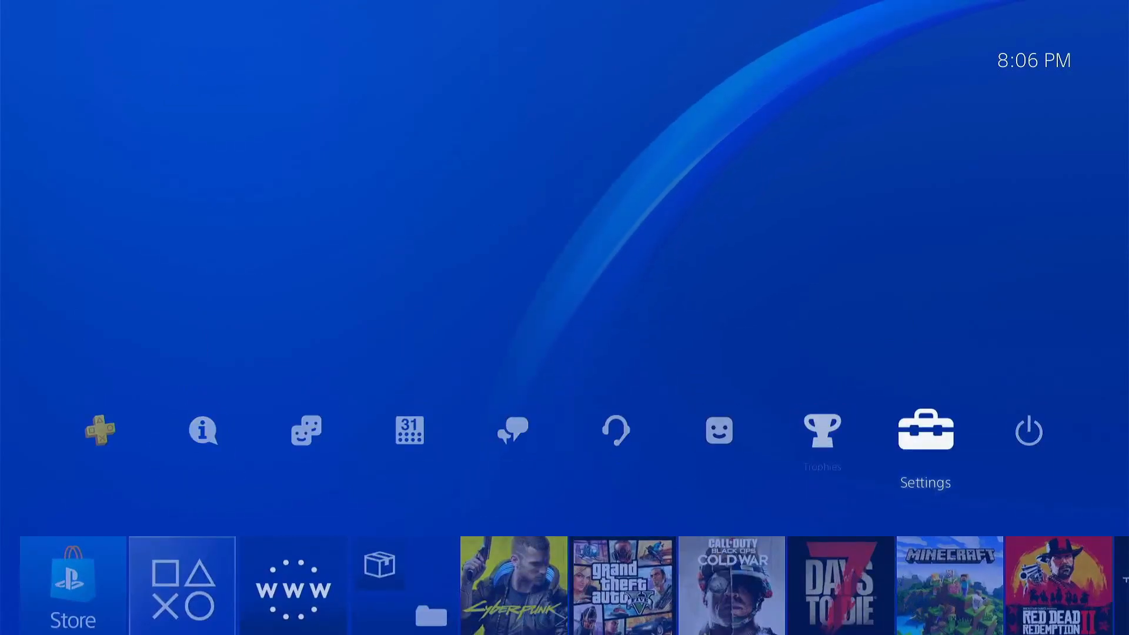
Step: Use Power > Switch User to sign in as the newly activated User1
left_click(1028, 430)
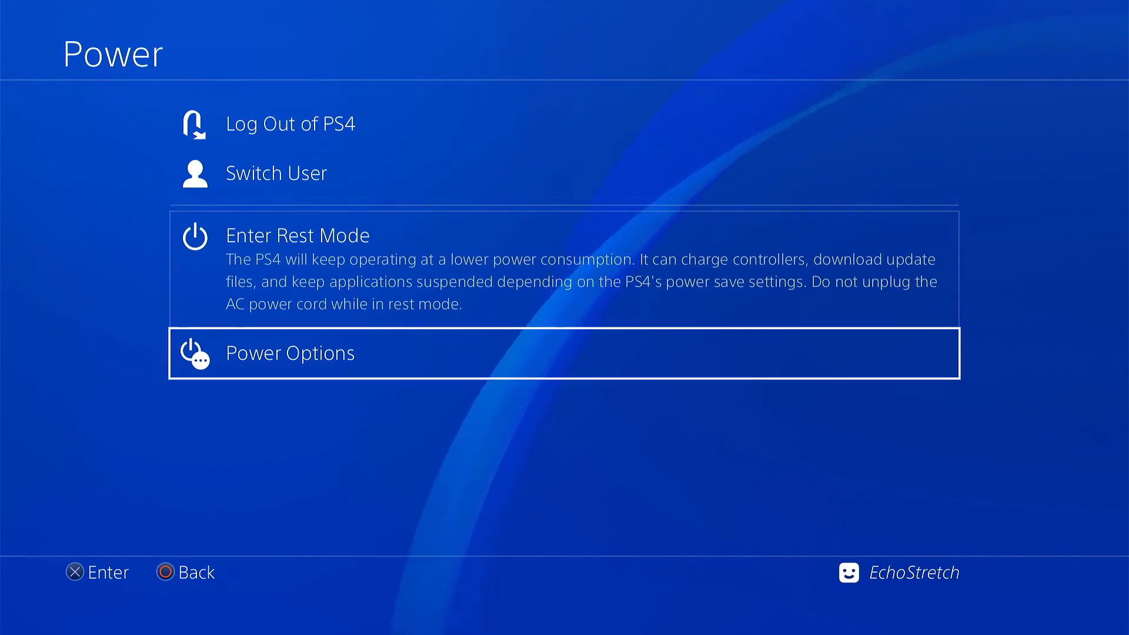
left_click(289, 353)
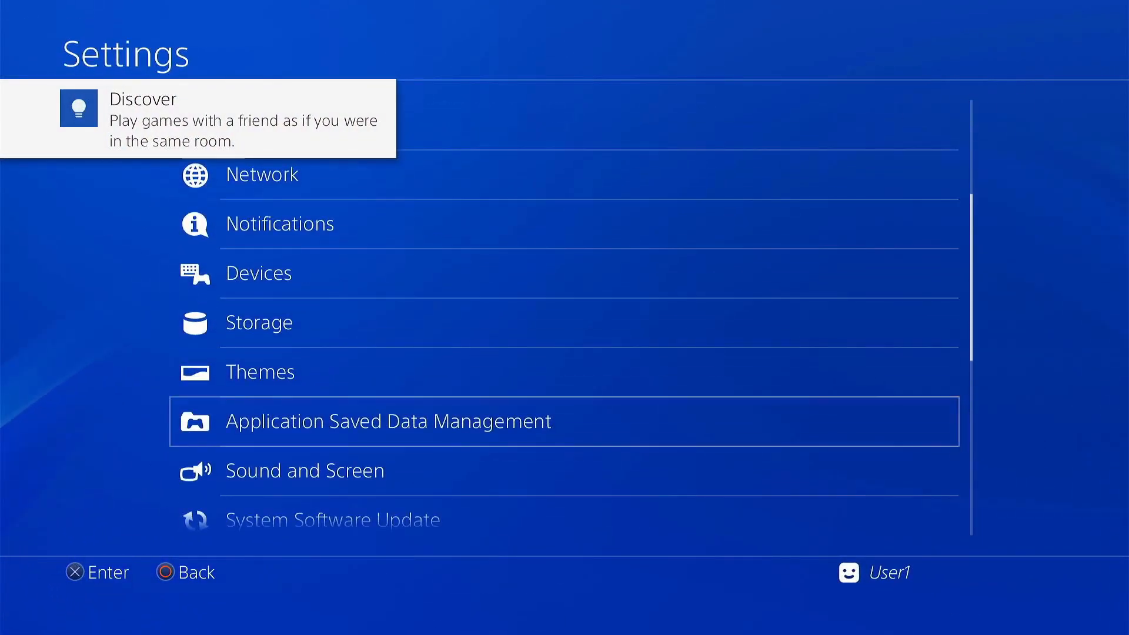
Step: In Application Saved Data Management, check Copy to USB and Copy to System Storage for User1's saves
left_click(387, 421)
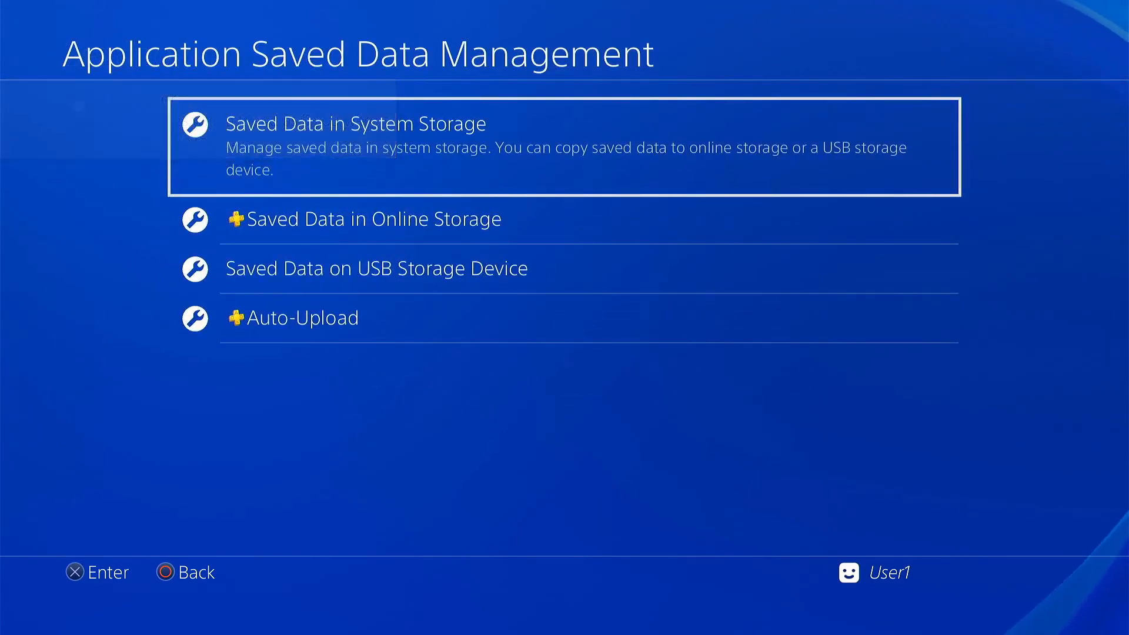
left_click(353, 124)
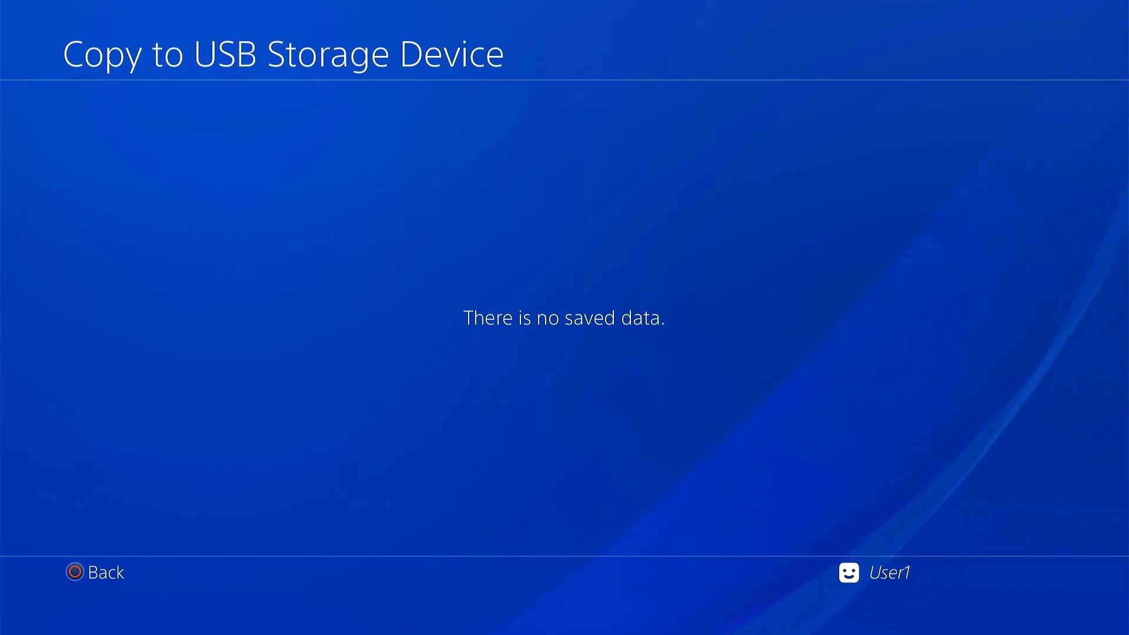
left_click(76, 572)
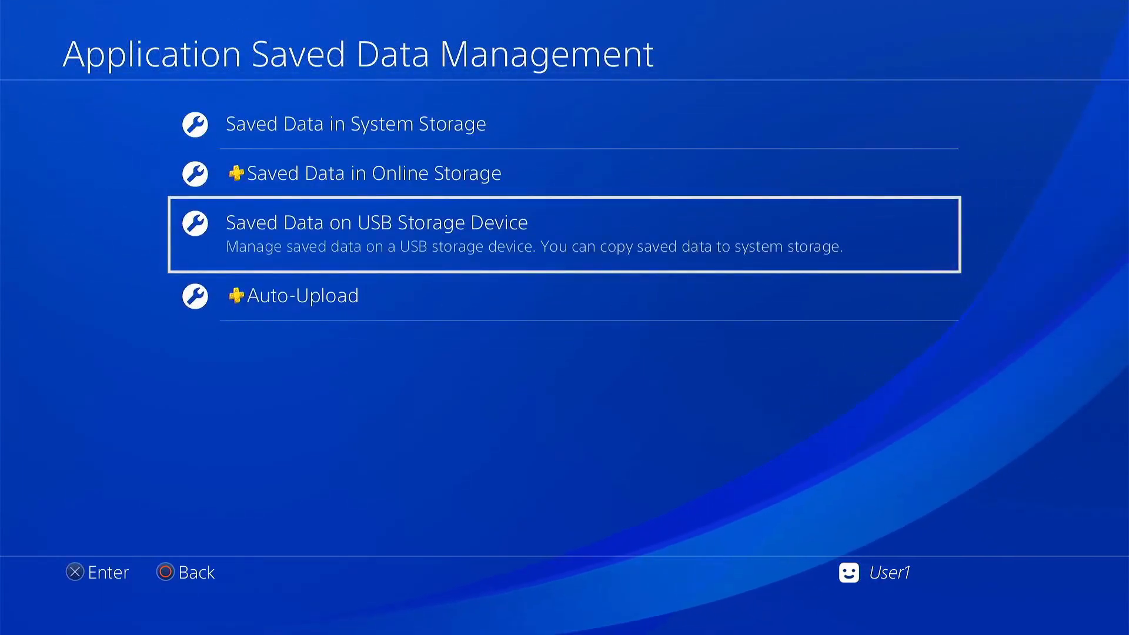
left_click(374, 222)
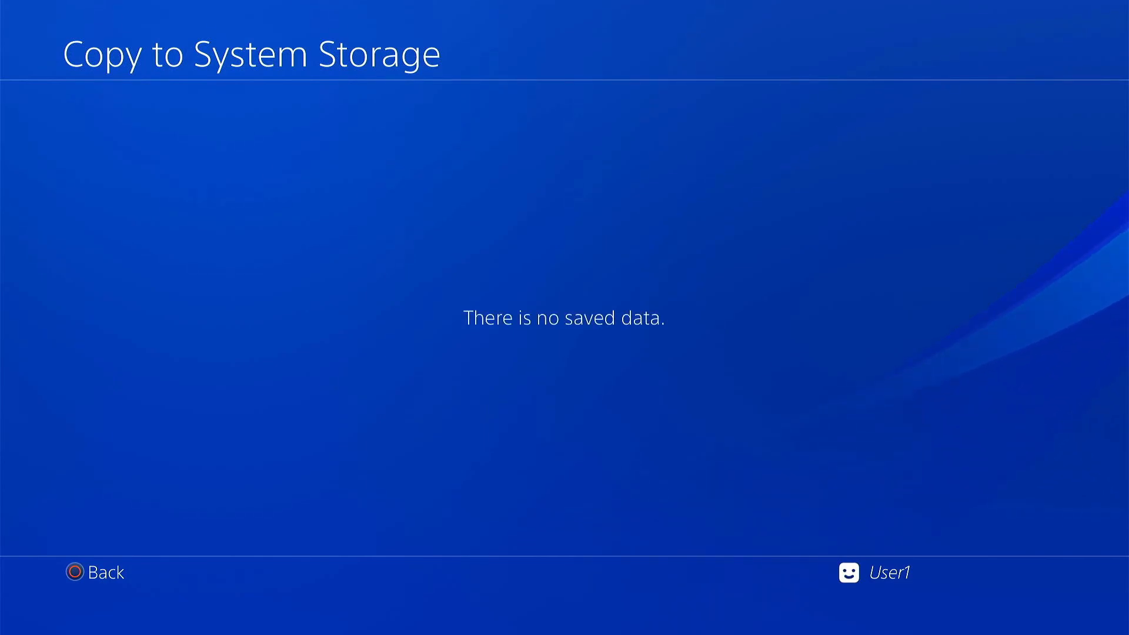